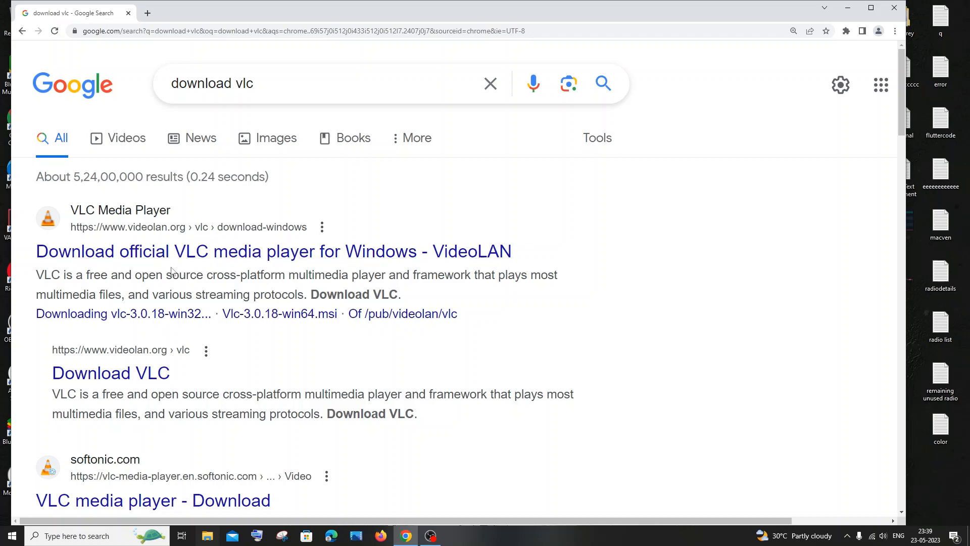
mouse_move(111, 372)
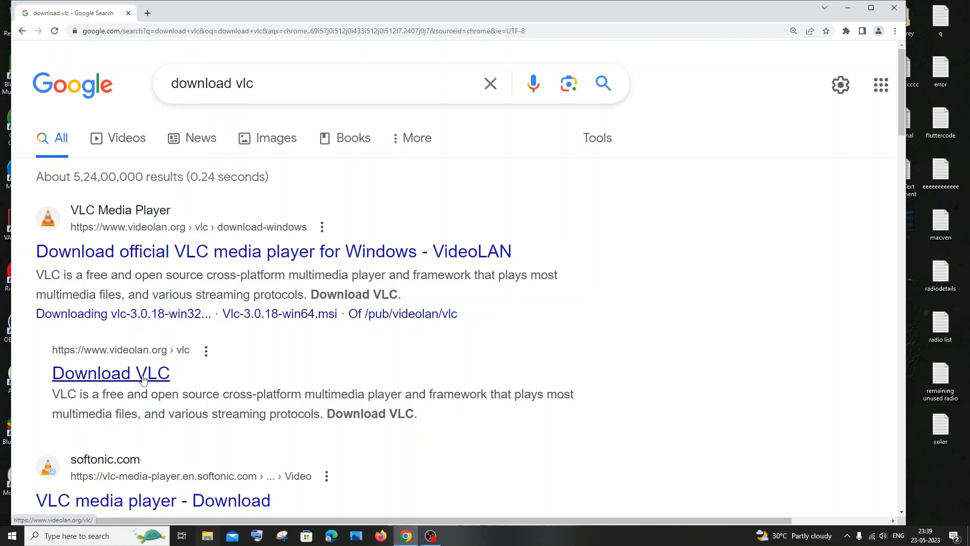
mouse_move(139, 370)
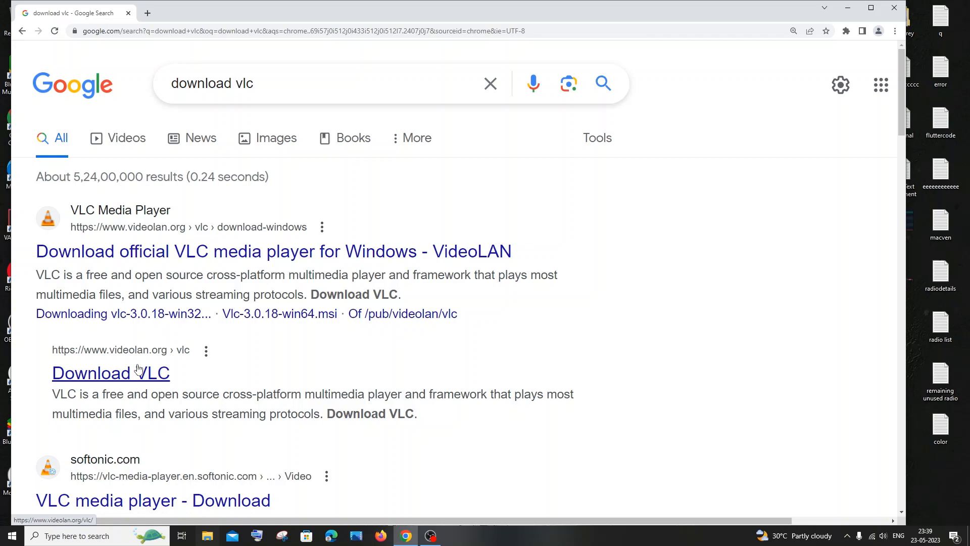
Open the videolan.org 'Download VLC' result from the Google results
click(111, 372)
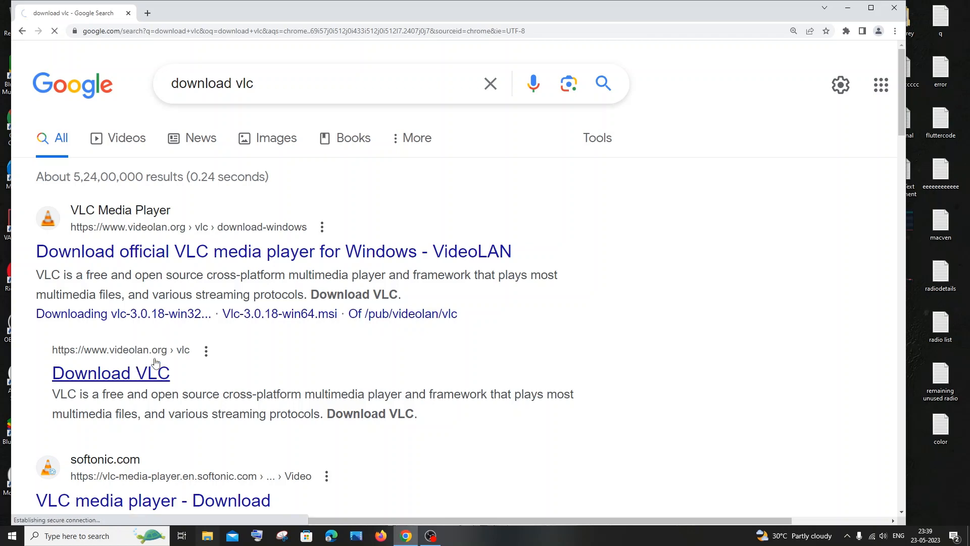
Choose Windows 64bit from the Download VLC dropdown to start the 3.0.18 download
click(111, 373)
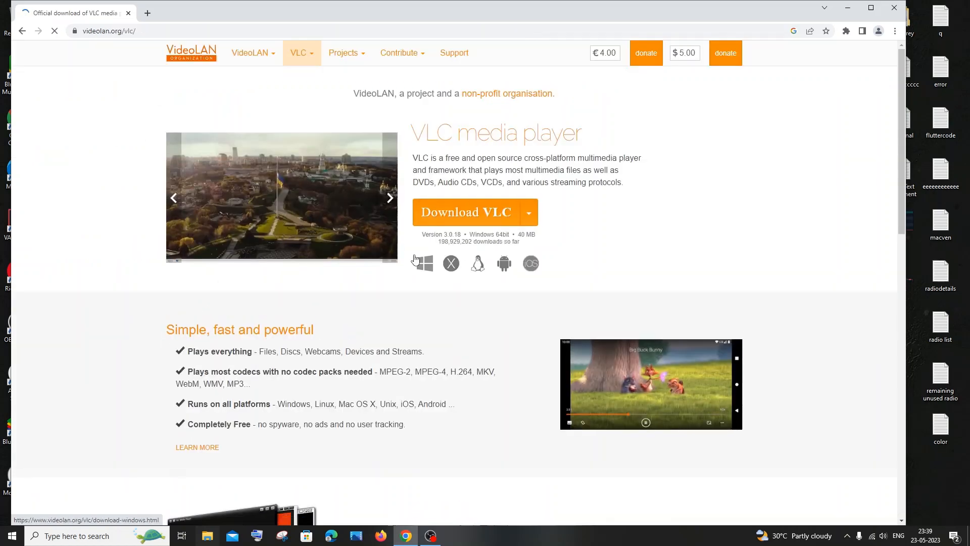
key(ctrl+plus)
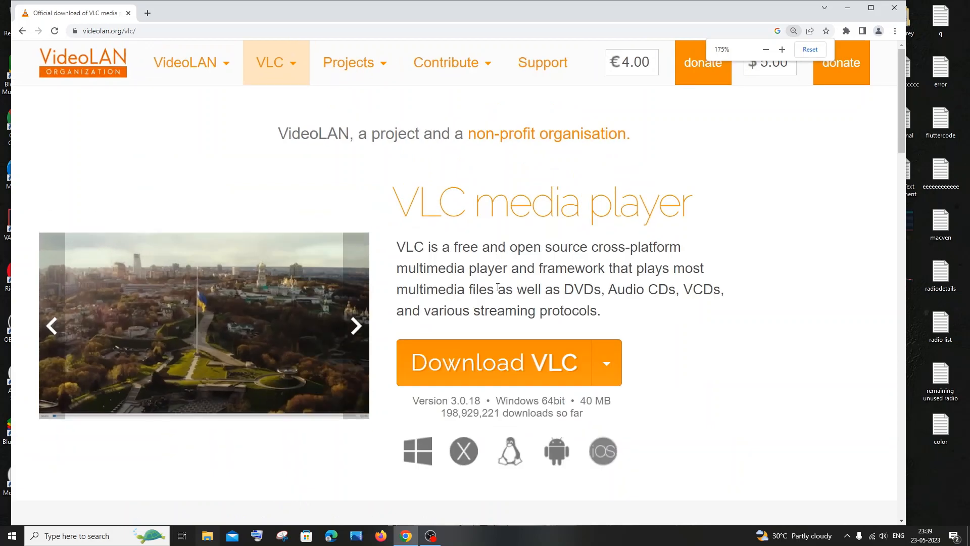
scroll(down, 3)
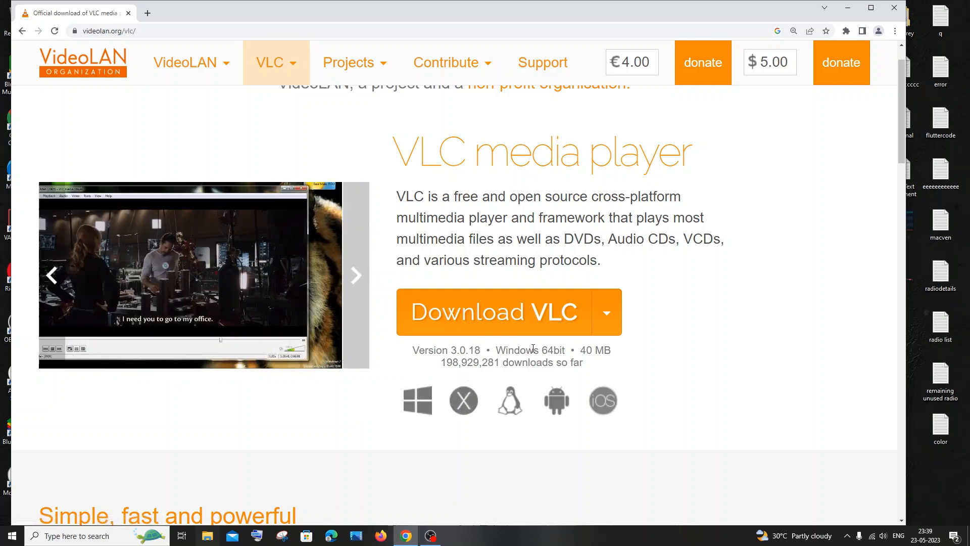
click(606, 312)
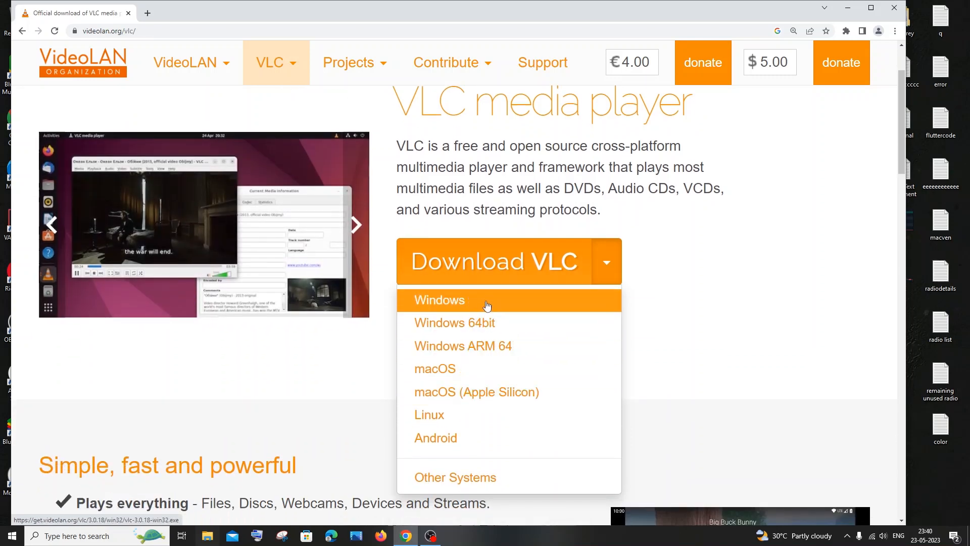
mouse_move(479, 322)
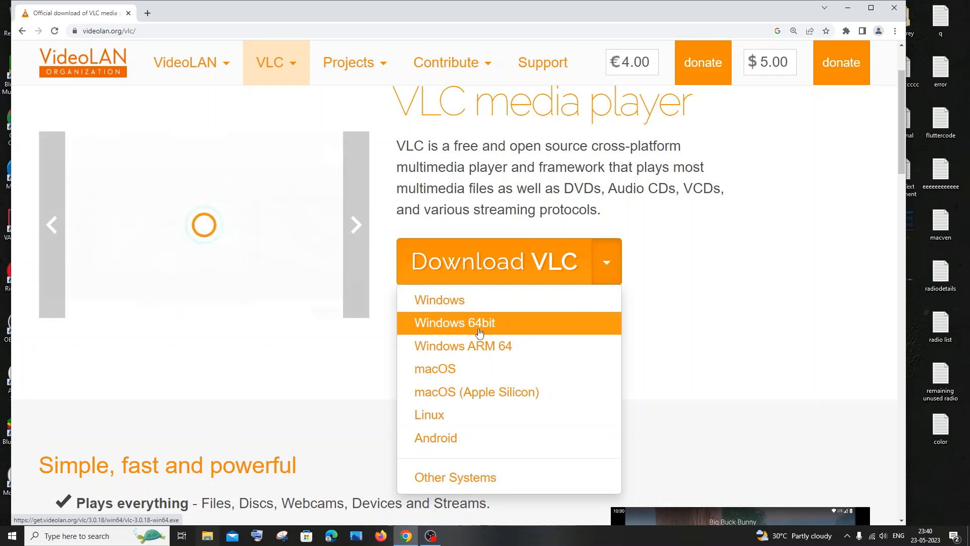
click(455, 322)
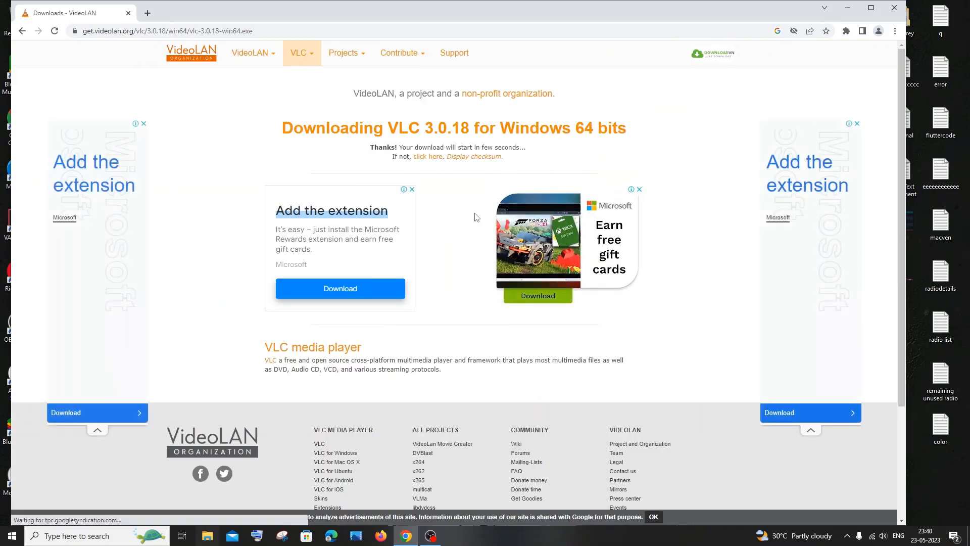
Run the finished vlc-3.0.18-win64.exe from Chrome's download bar
key(ctrl+plus)
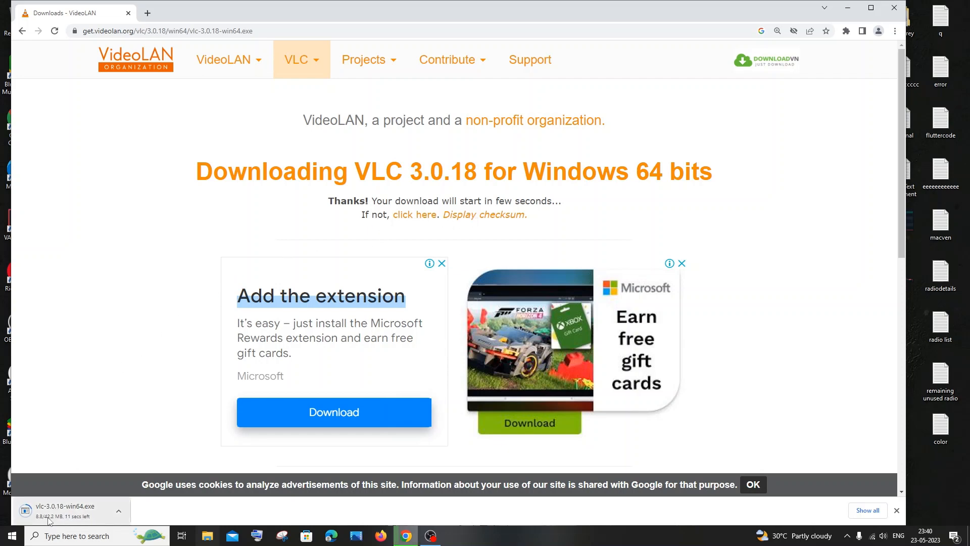
click(777, 32)
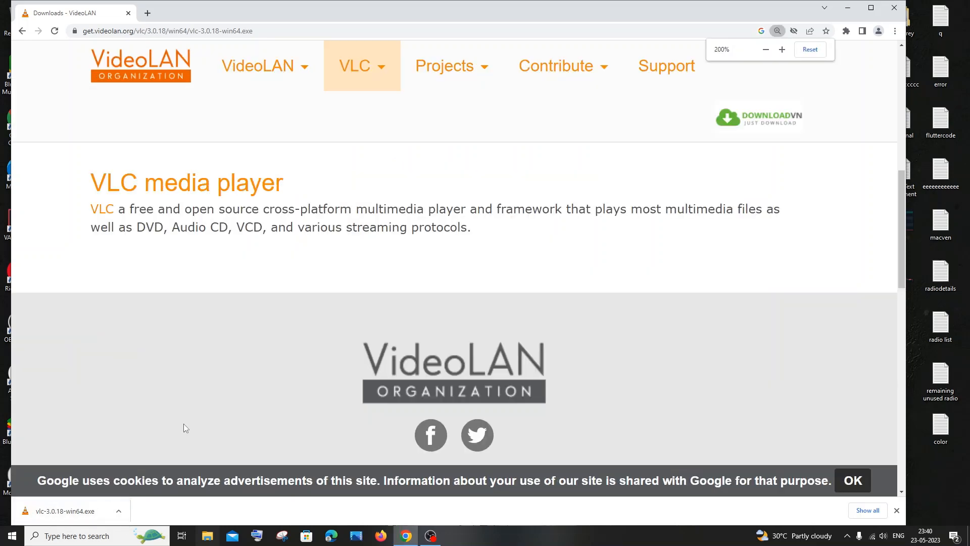
click(118, 510)
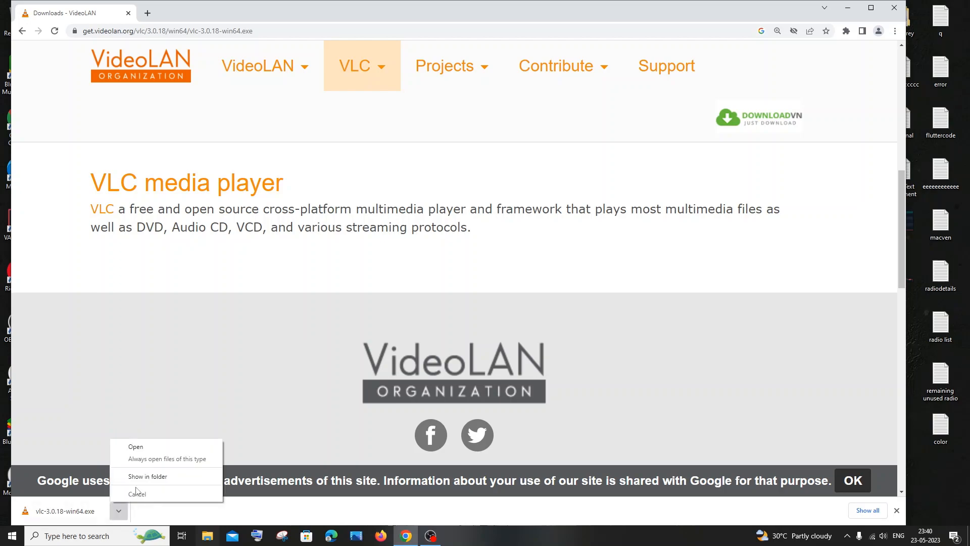
click(134, 446)
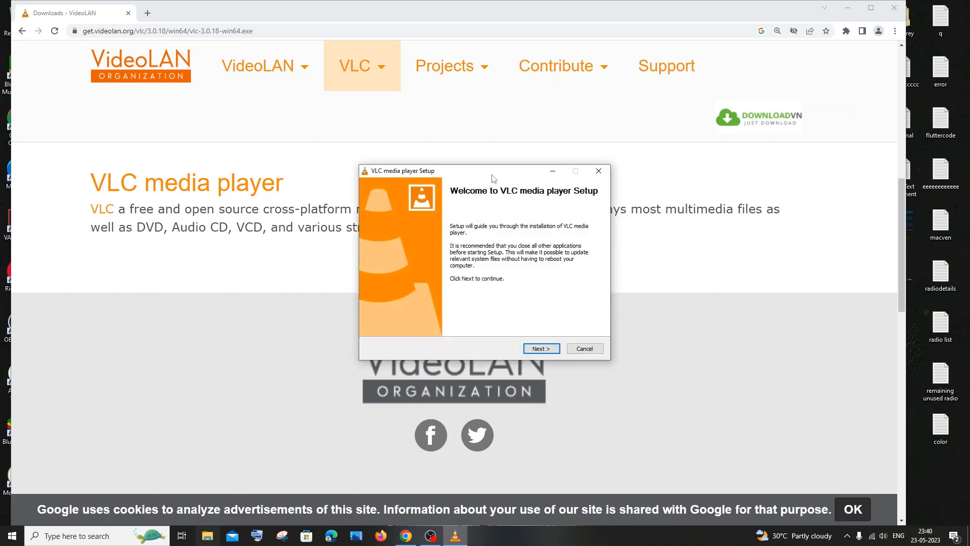
Continue through the welcome, license agreement and default components to the install location
click(540, 347)
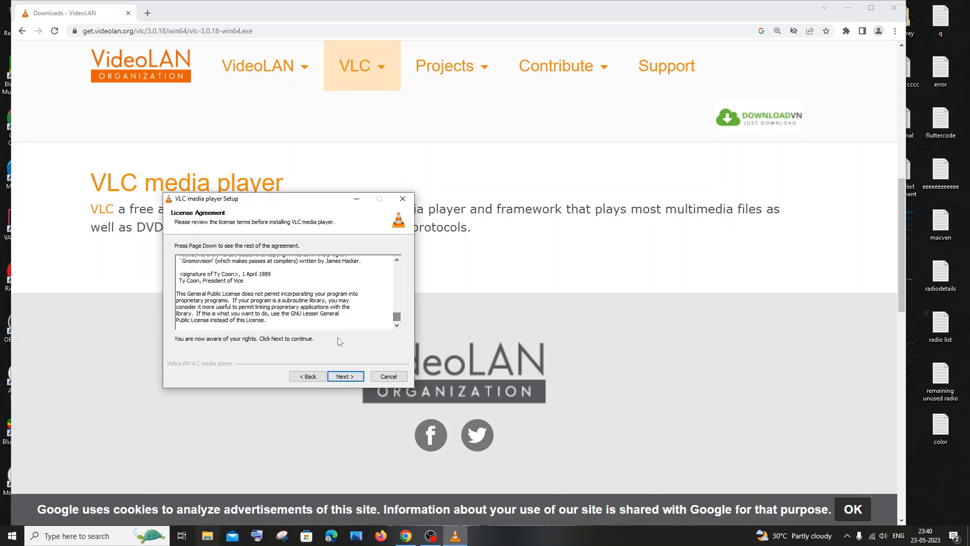
click(345, 376)
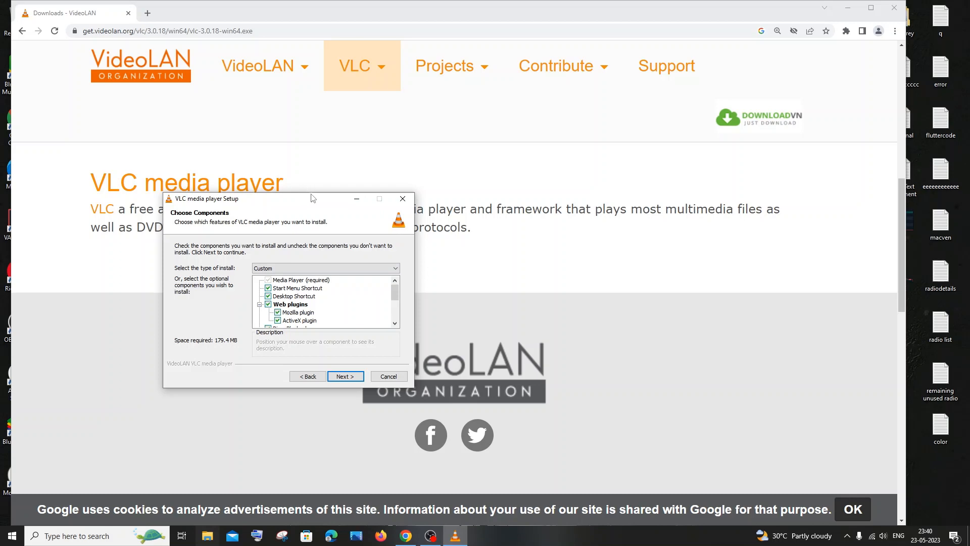
scroll(down, 3)
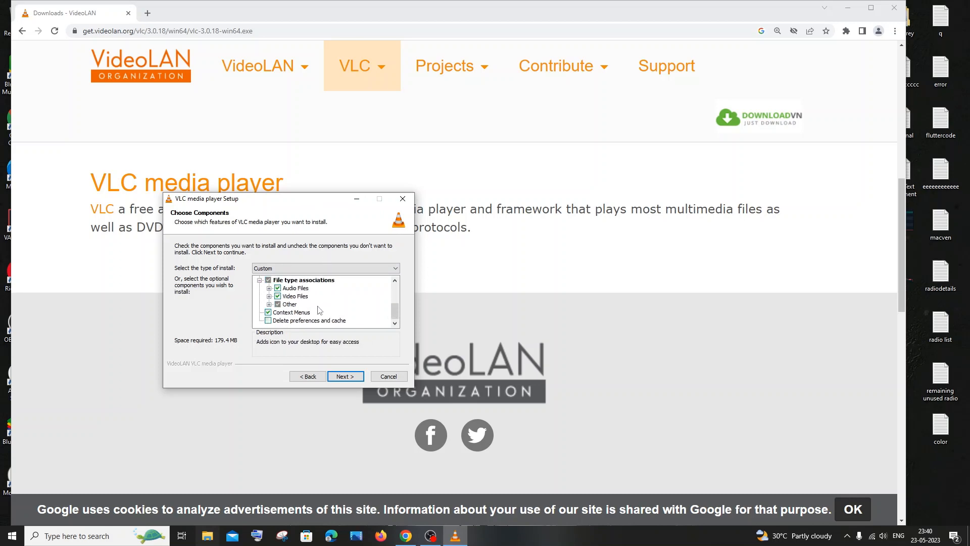
scroll(down, 3)
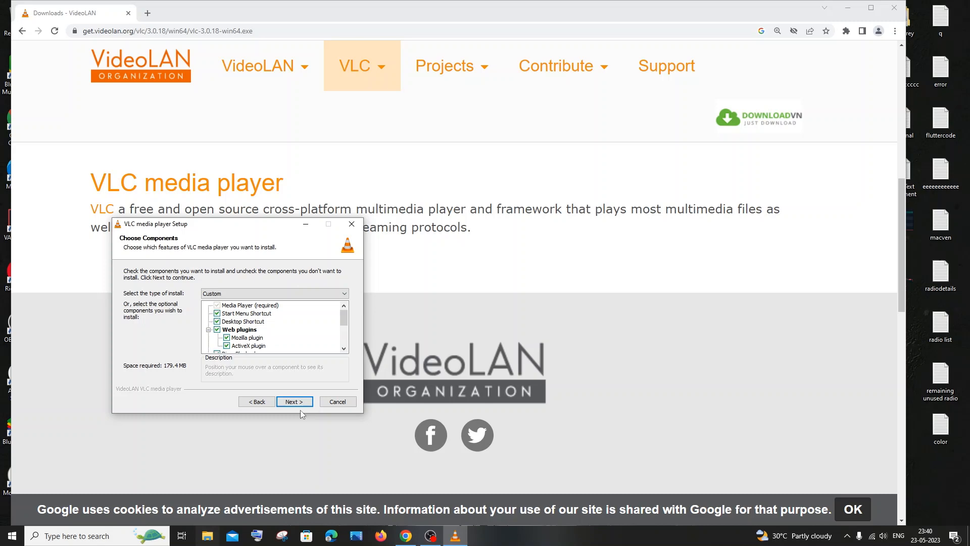
click(294, 401)
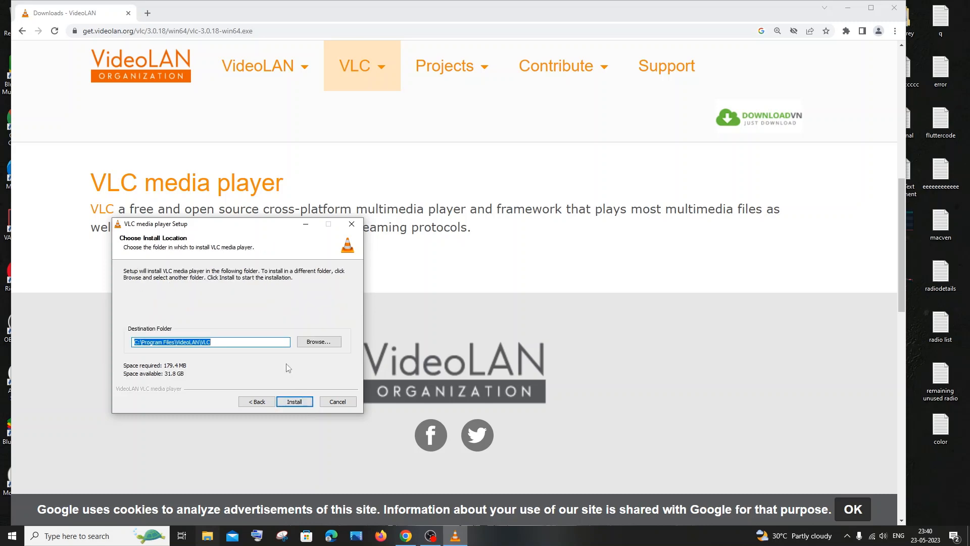
Set the destination folder to D:\VLC and install
click(319, 342)
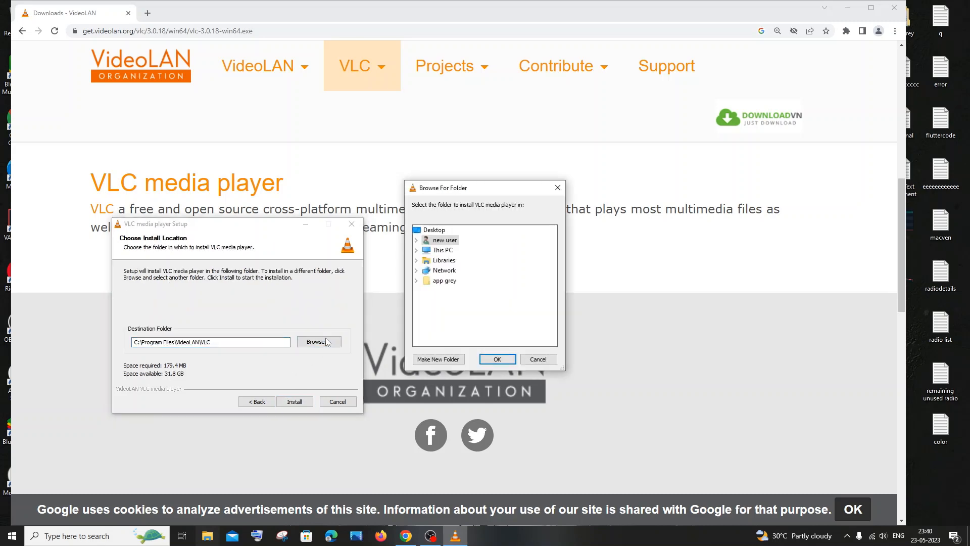
click(497, 359)
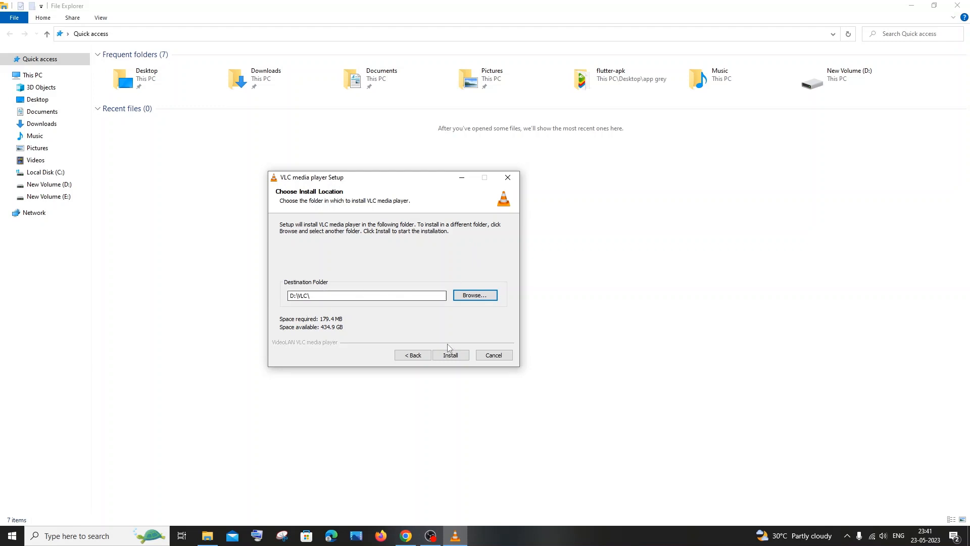
click(451, 355)
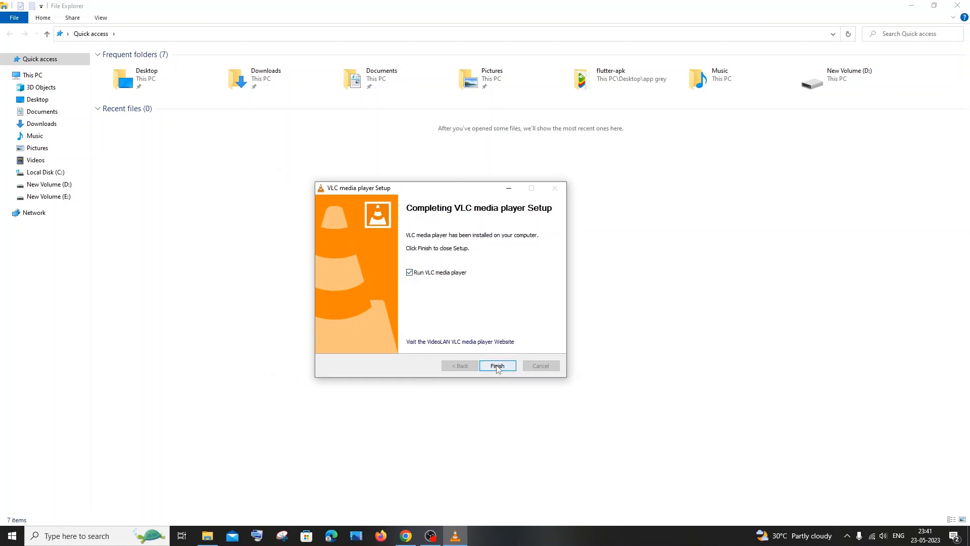
Finish setup launching VLC and accept the Privacy and Network Access Policy
click(497, 366)
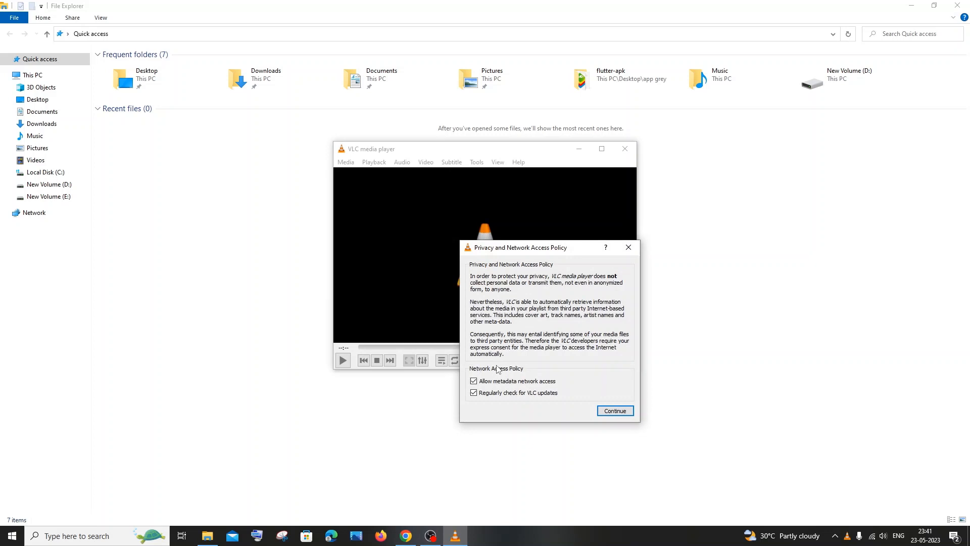
click(615, 410)
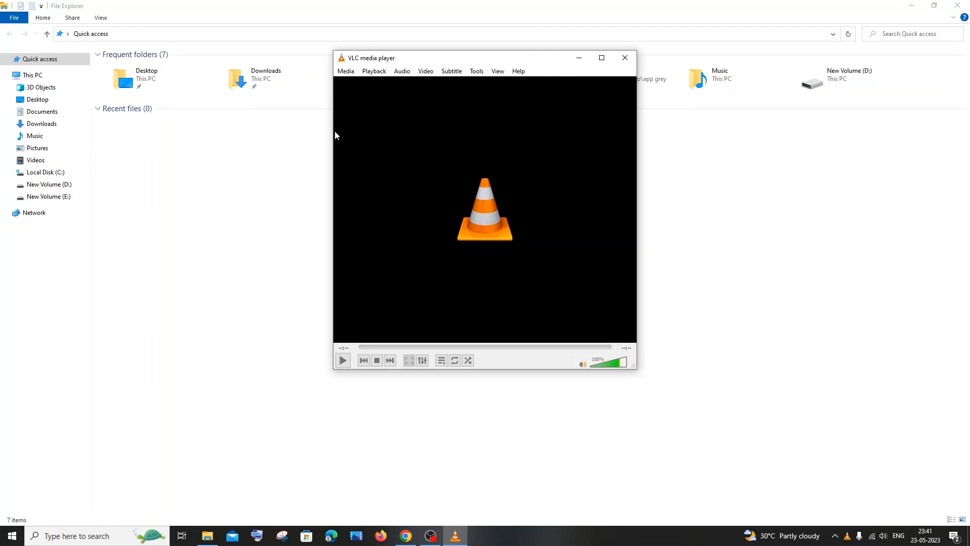
click(345, 71)
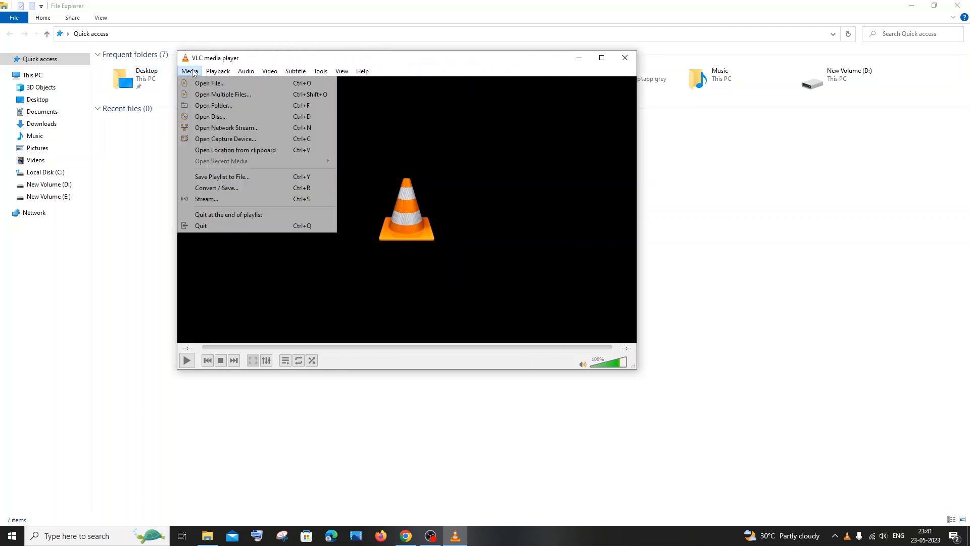
click(209, 83)
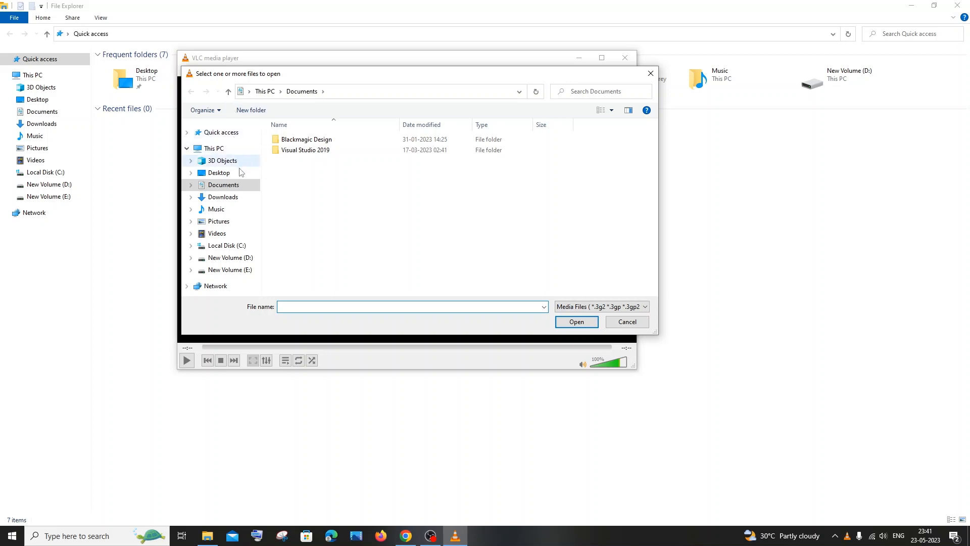
click(217, 233)
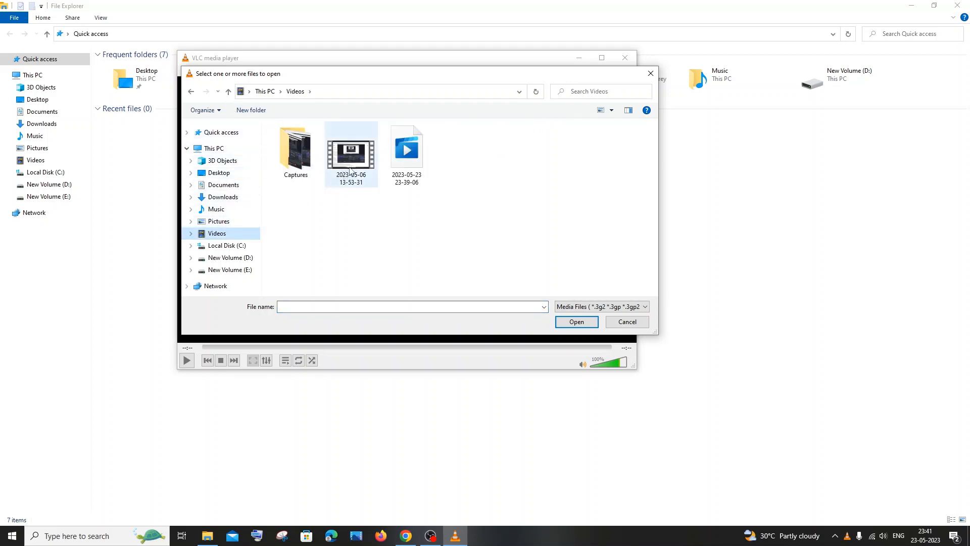
click(350, 149)
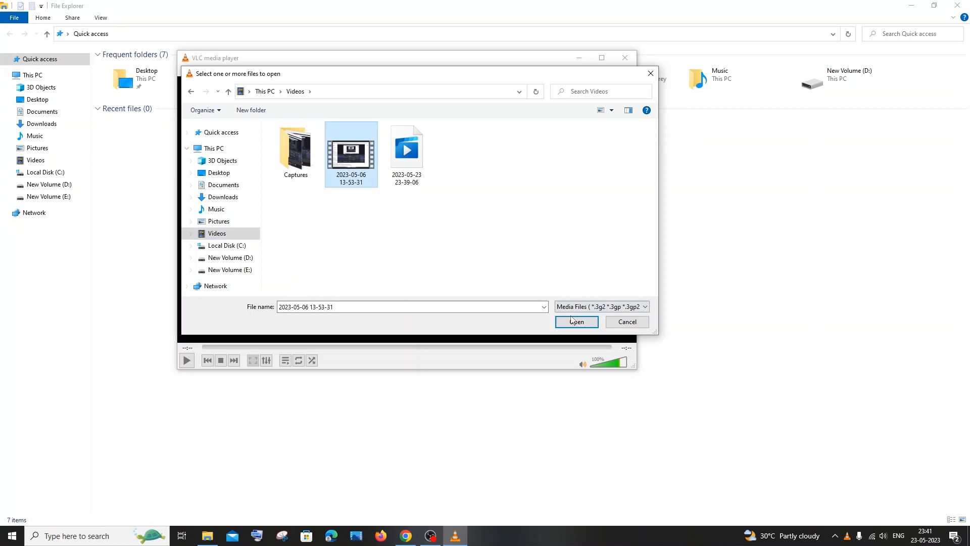
click(575, 321)
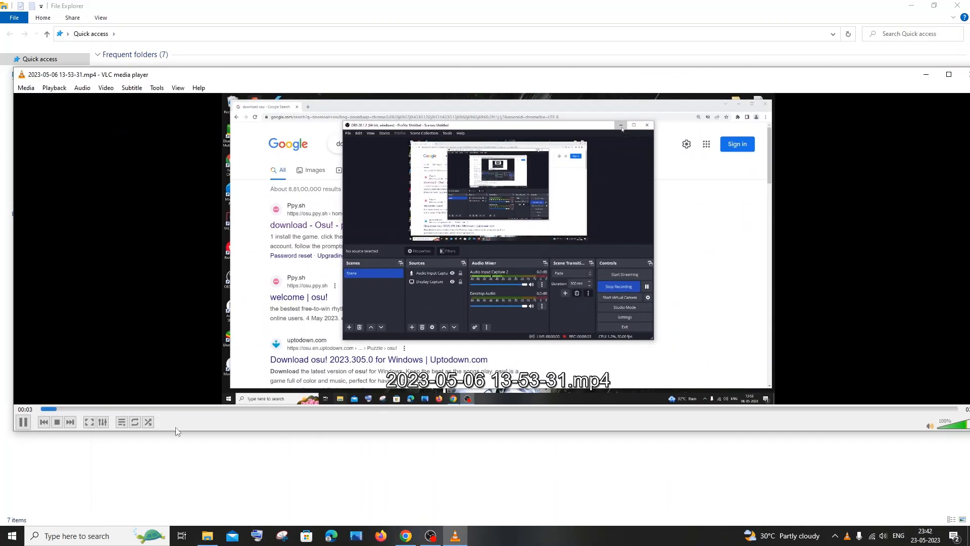
Pause playback about four seconds in
click(620, 125)
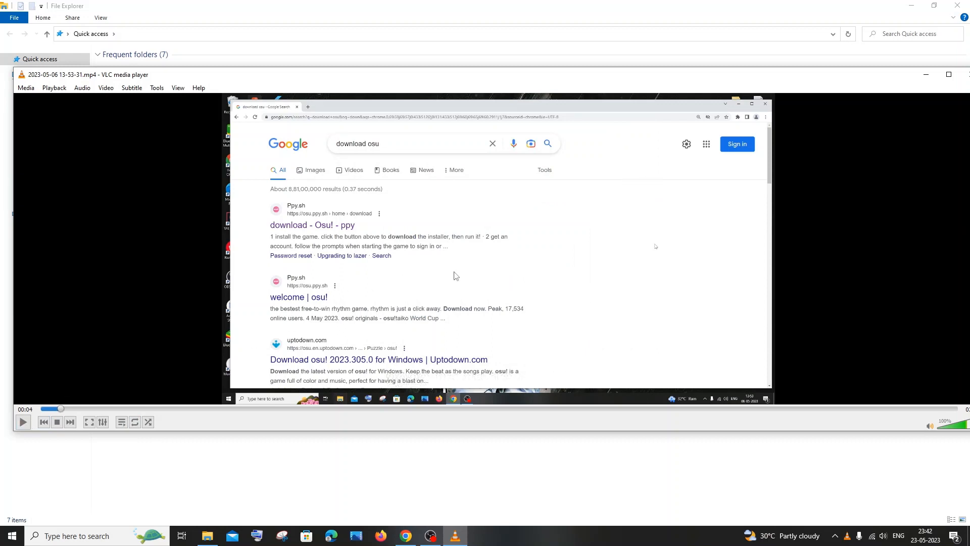